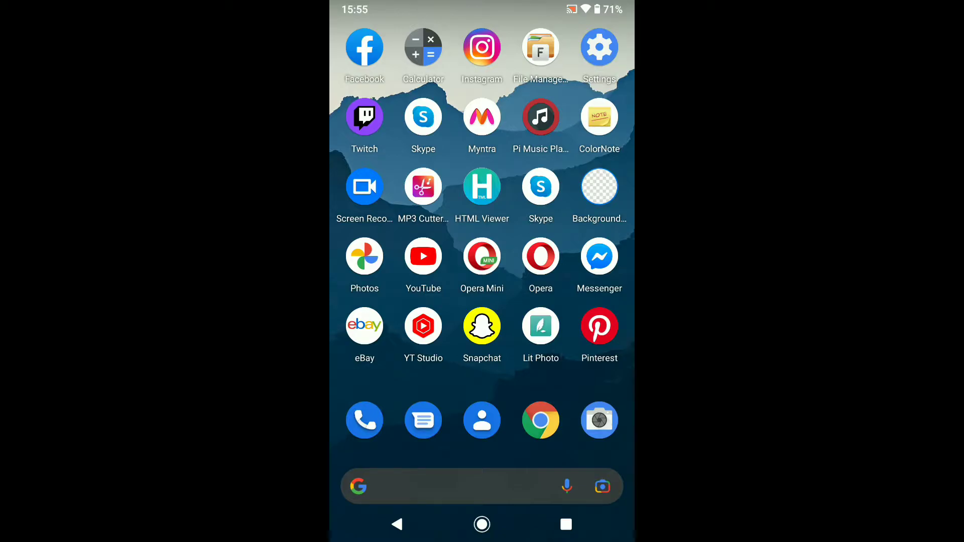
Launch Pinterest and scroll down through the home feed of pins.
click(599, 328)
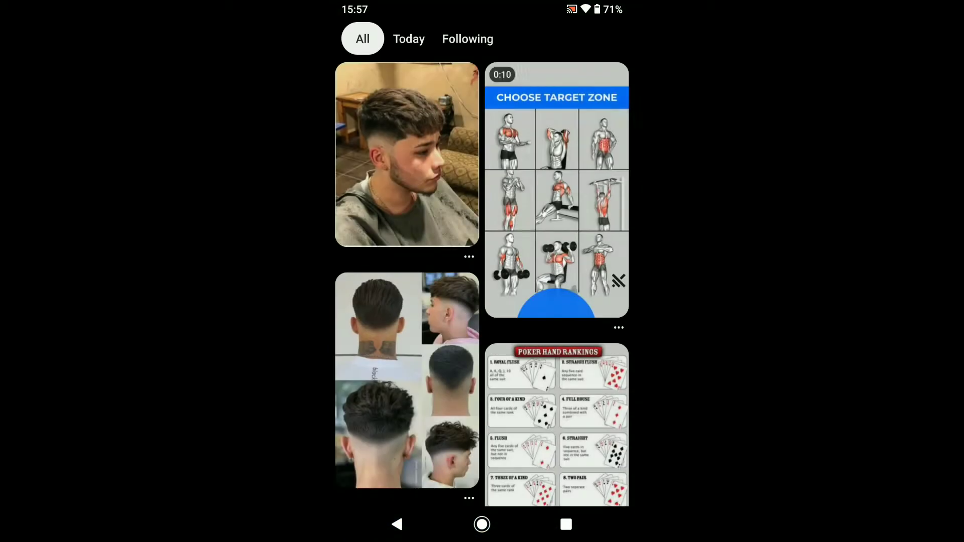
scroll(down, 3)
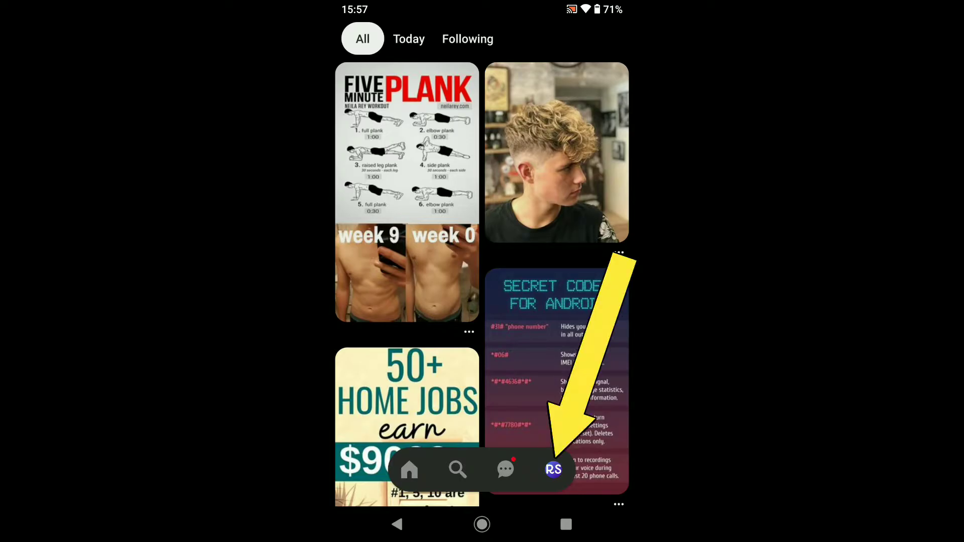
Go to the profile, then Settings, then Account settings.
click(552, 469)
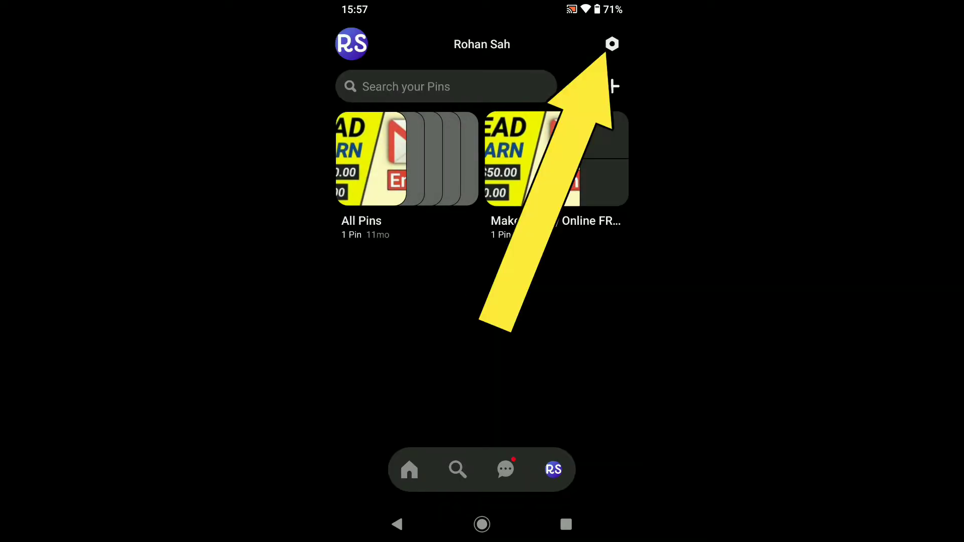
click(611, 44)
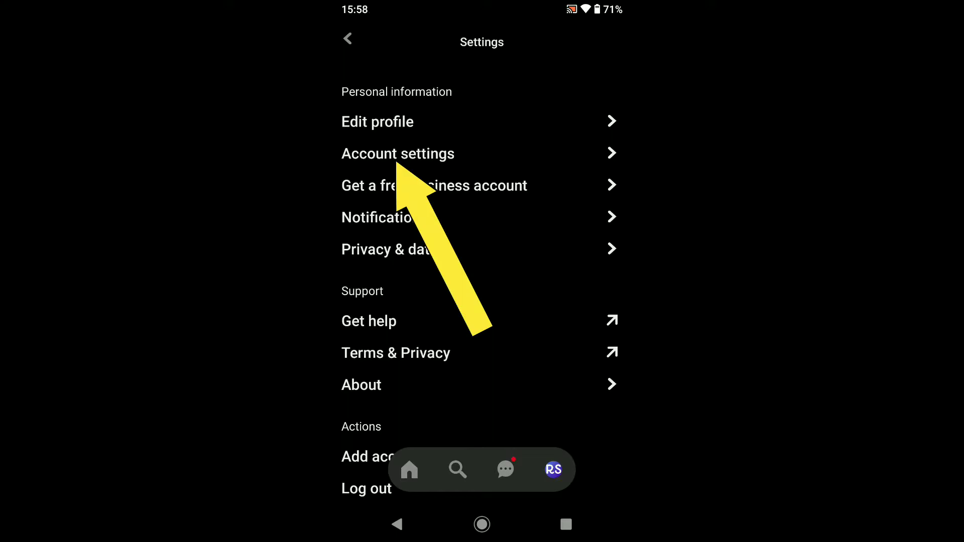
click(398, 153)
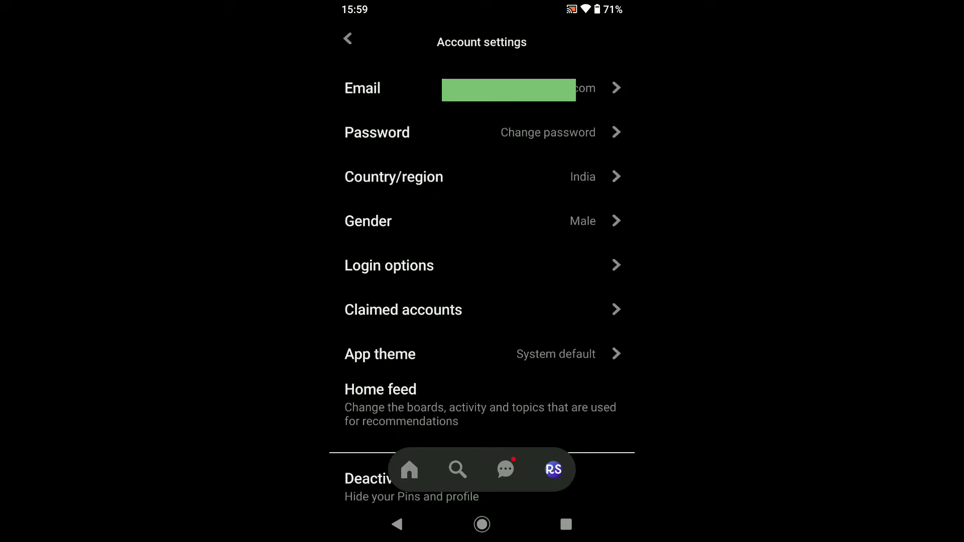
click(486, 88)
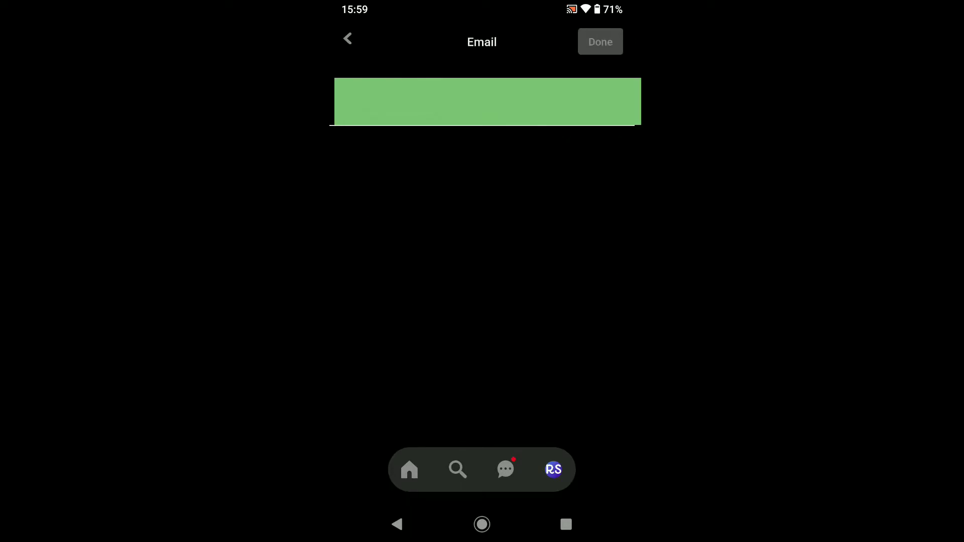
click(484, 104)
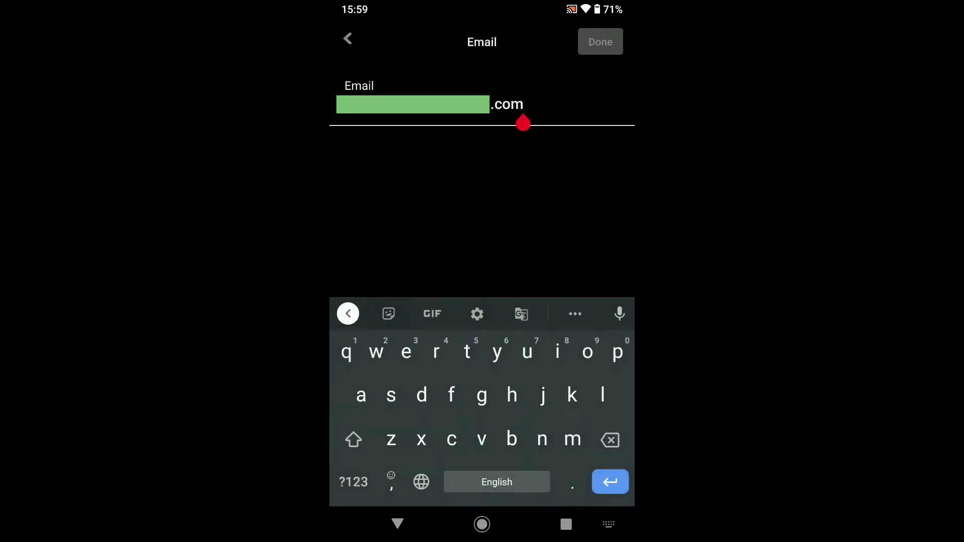
click(610, 439)
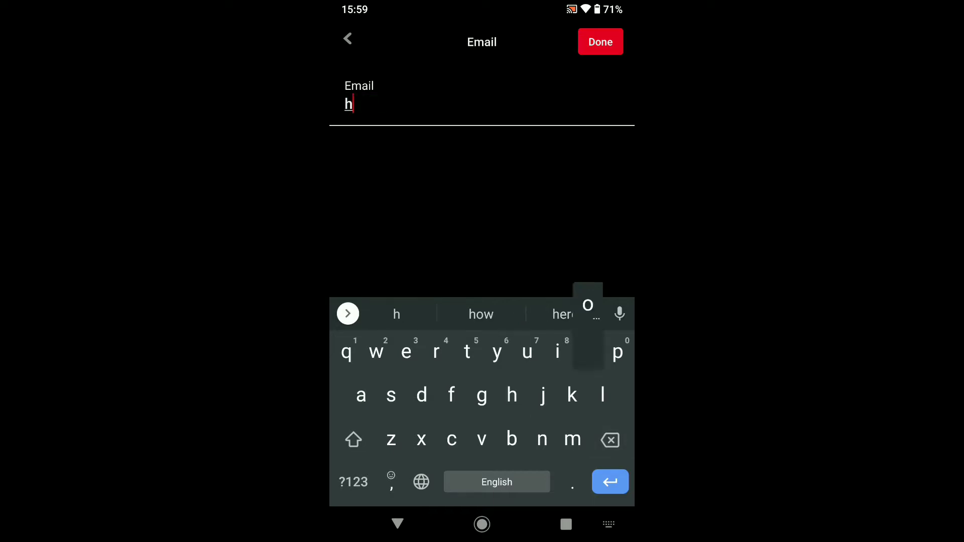
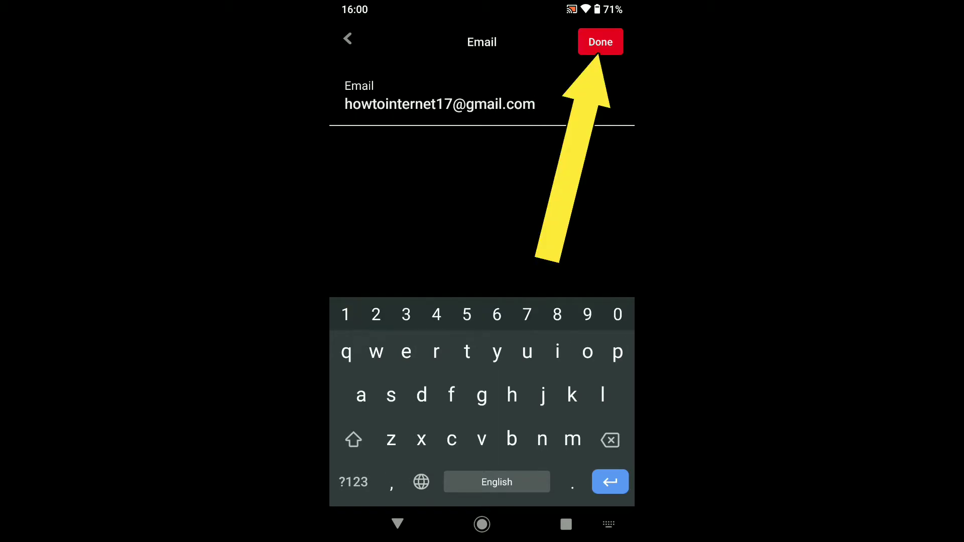
click(600, 41)
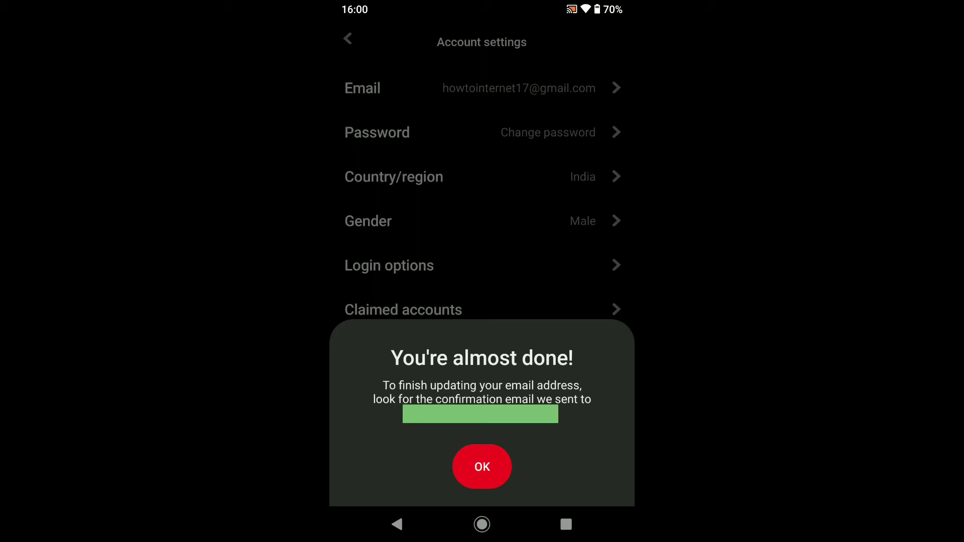
Dismiss the 'You're almost done!' notice with OK so Account settings shows the new email.
click(481, 467)
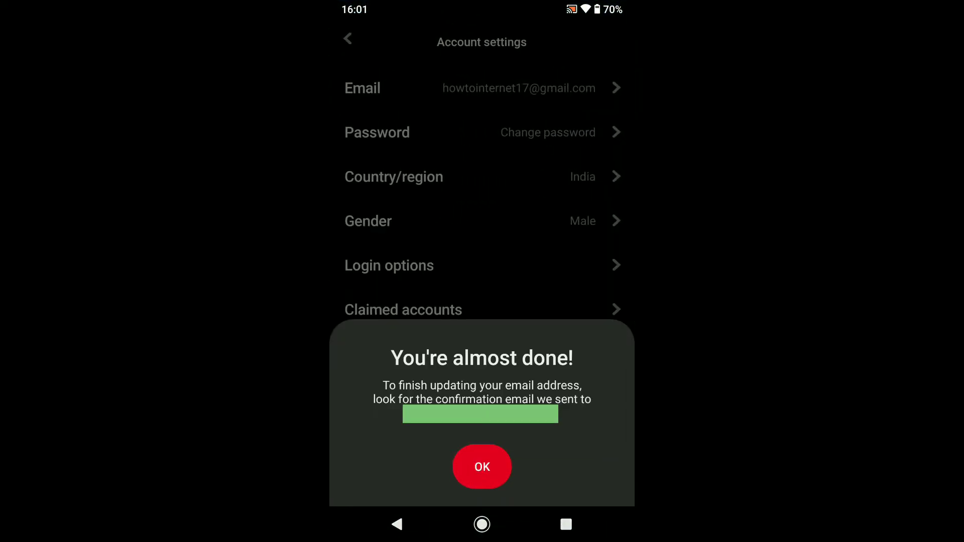
click(481, 467)
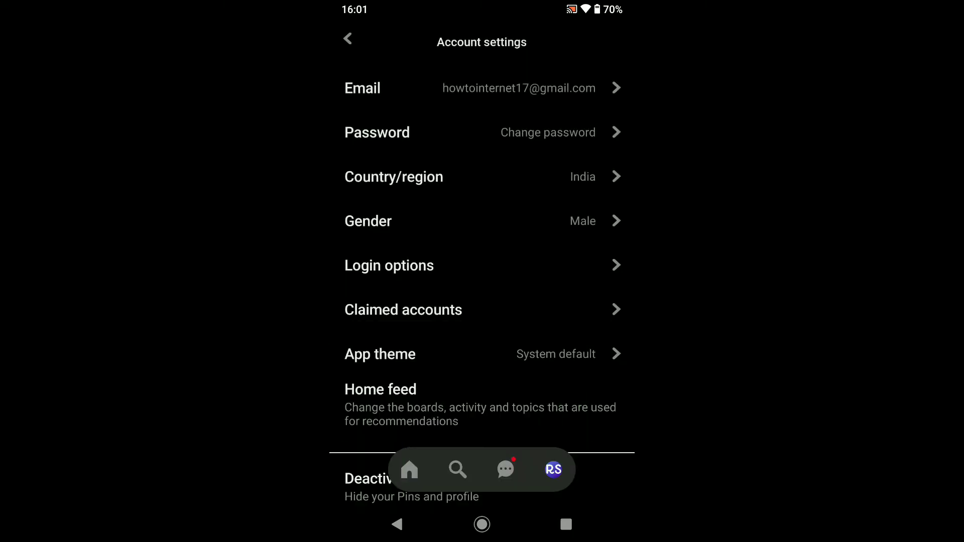